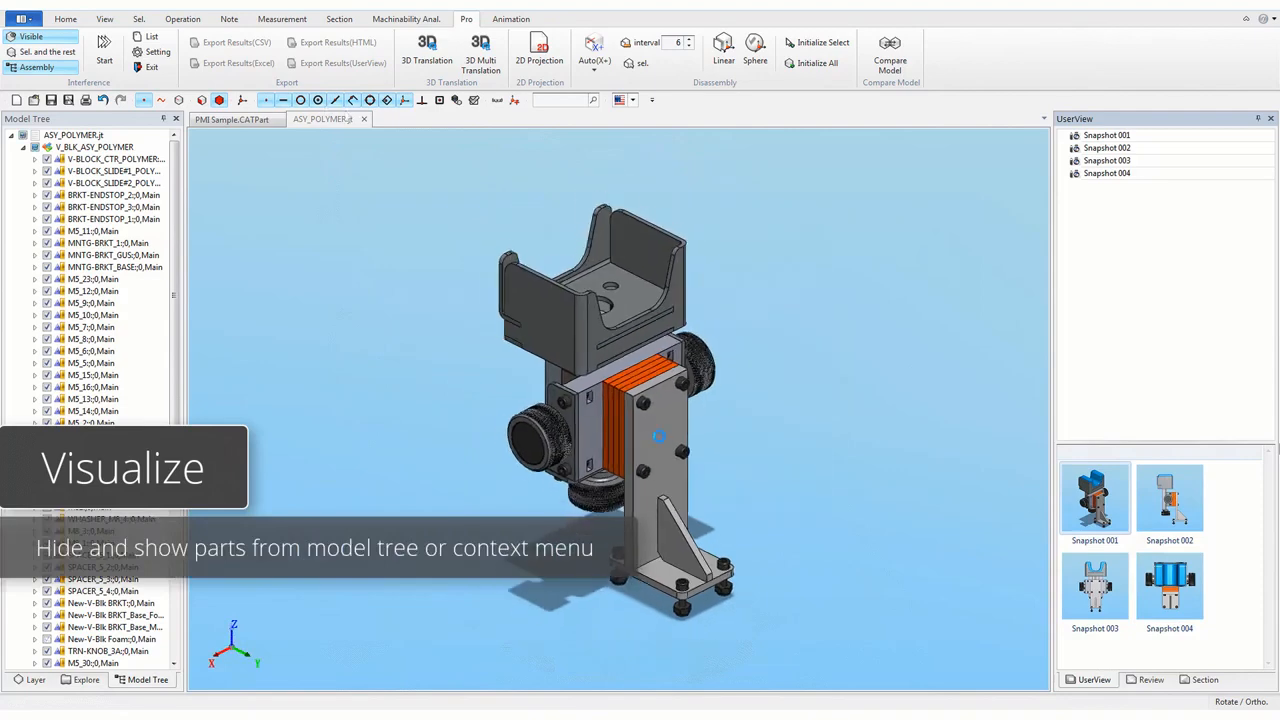
- Hide the mounting bracket, view PMI annotations without bodies, then recentre the V-block assembly
click(107, 243)
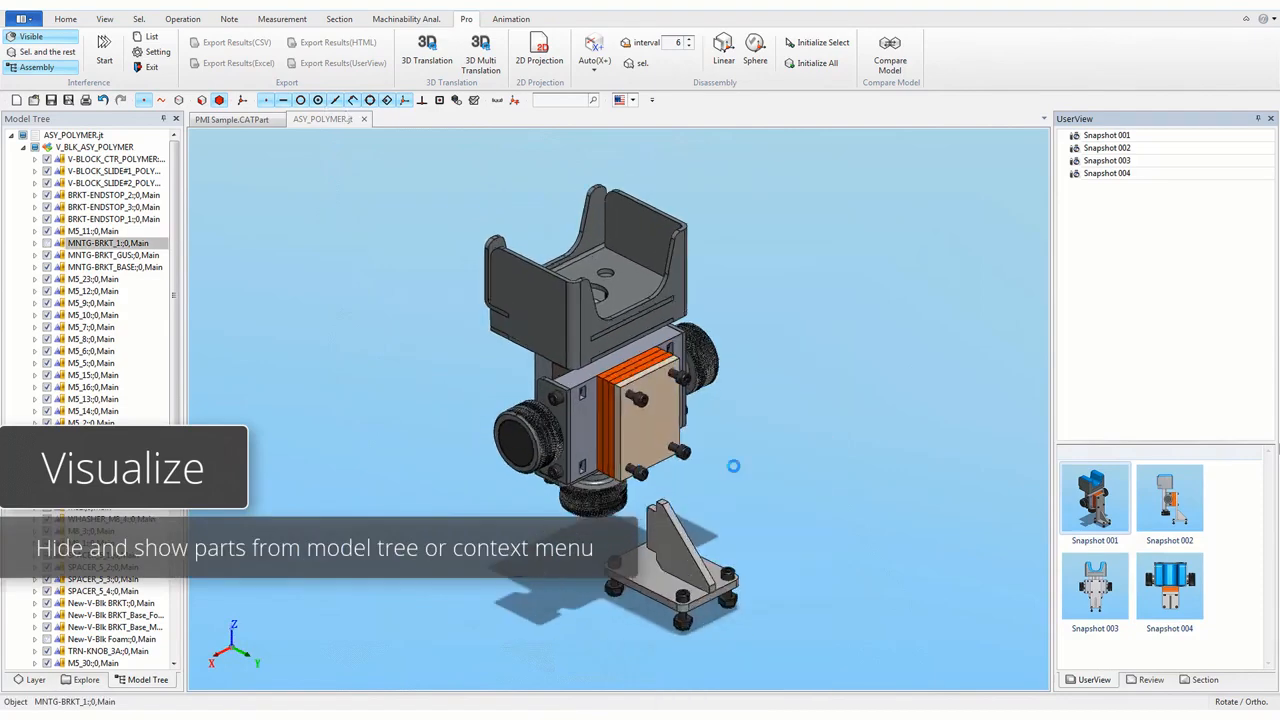
click(231, 119)
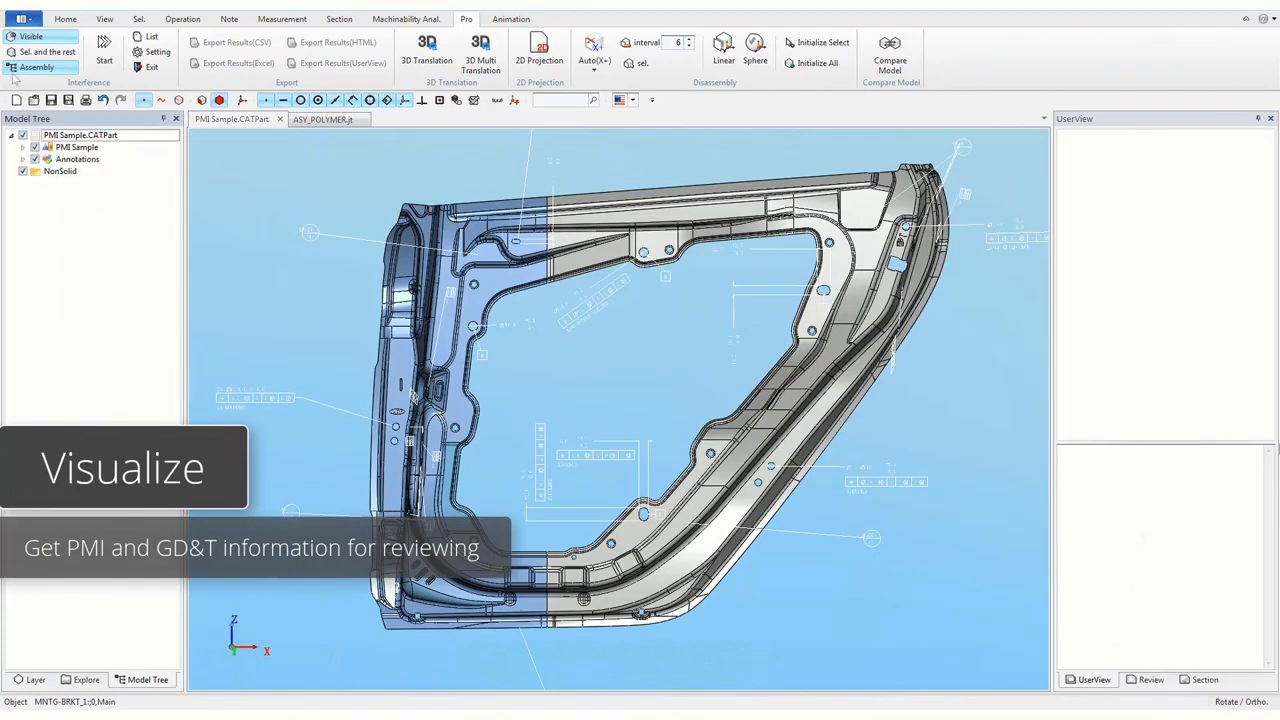
click(23, 147)
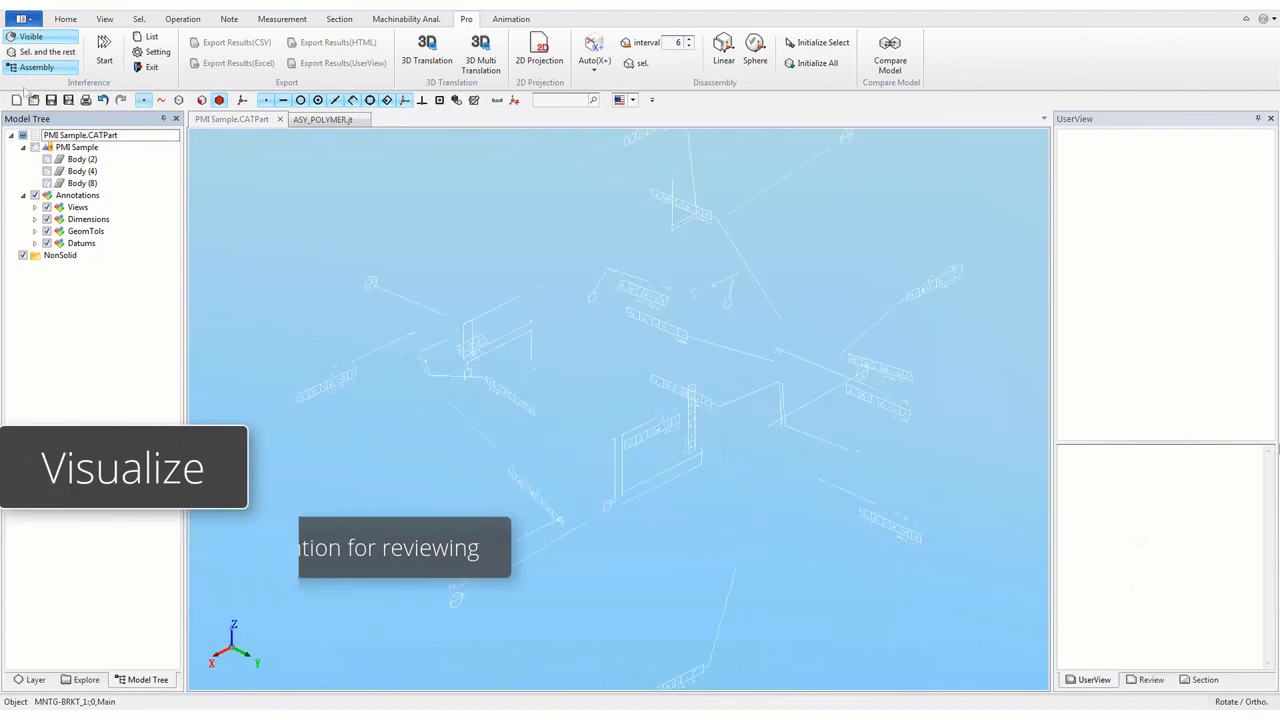
click(322, 119)
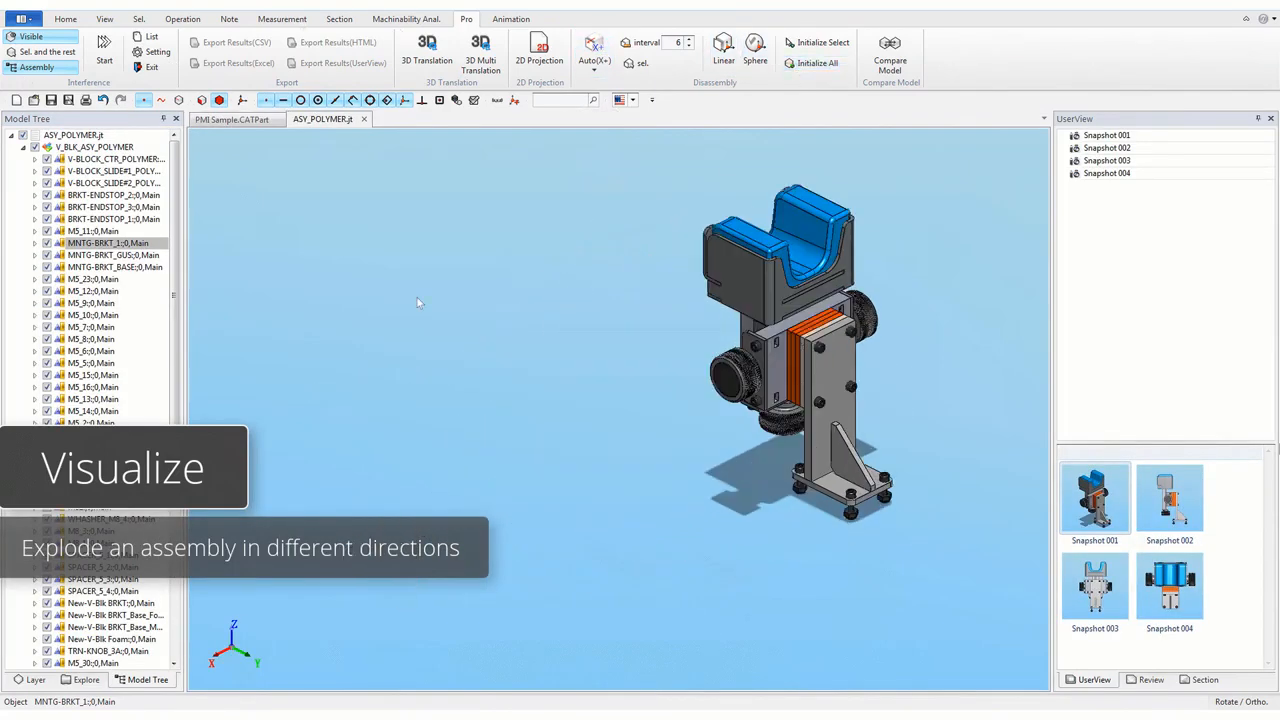
drag(790, 350, 620, 400)
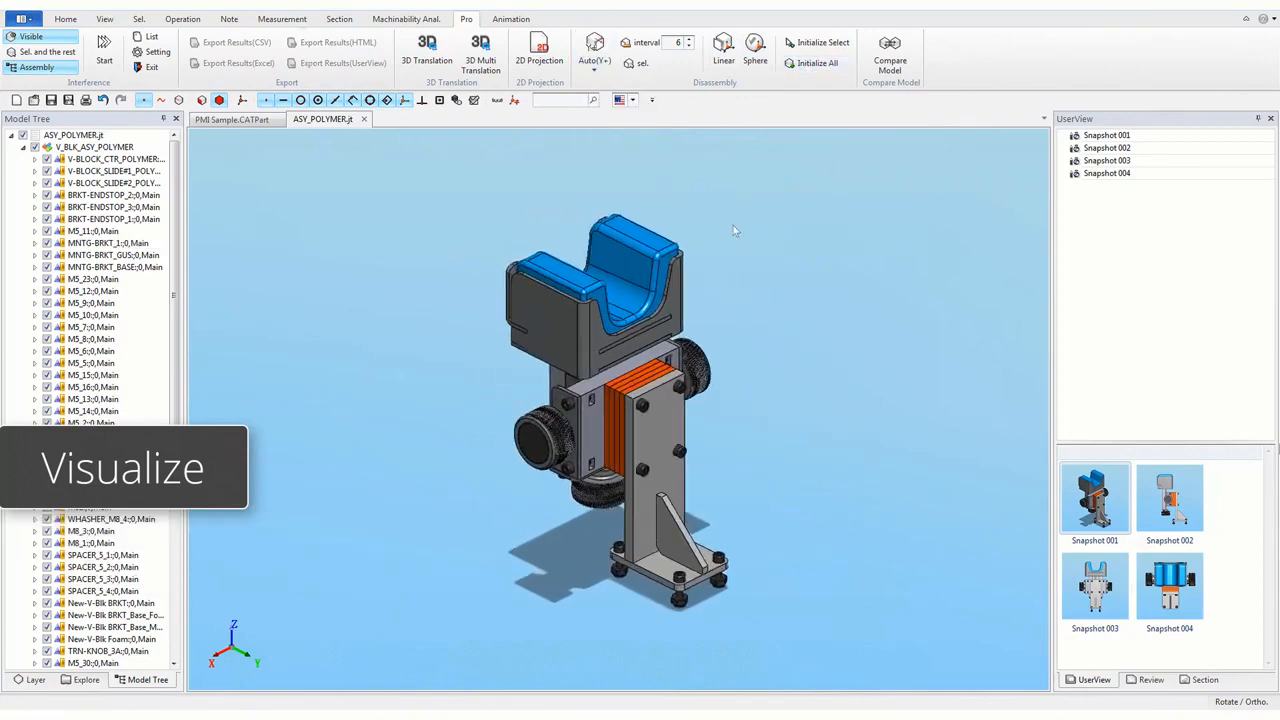
- Create a bidirectional section plane and save its 2D projection as a DWG drawing
click(339, 18)
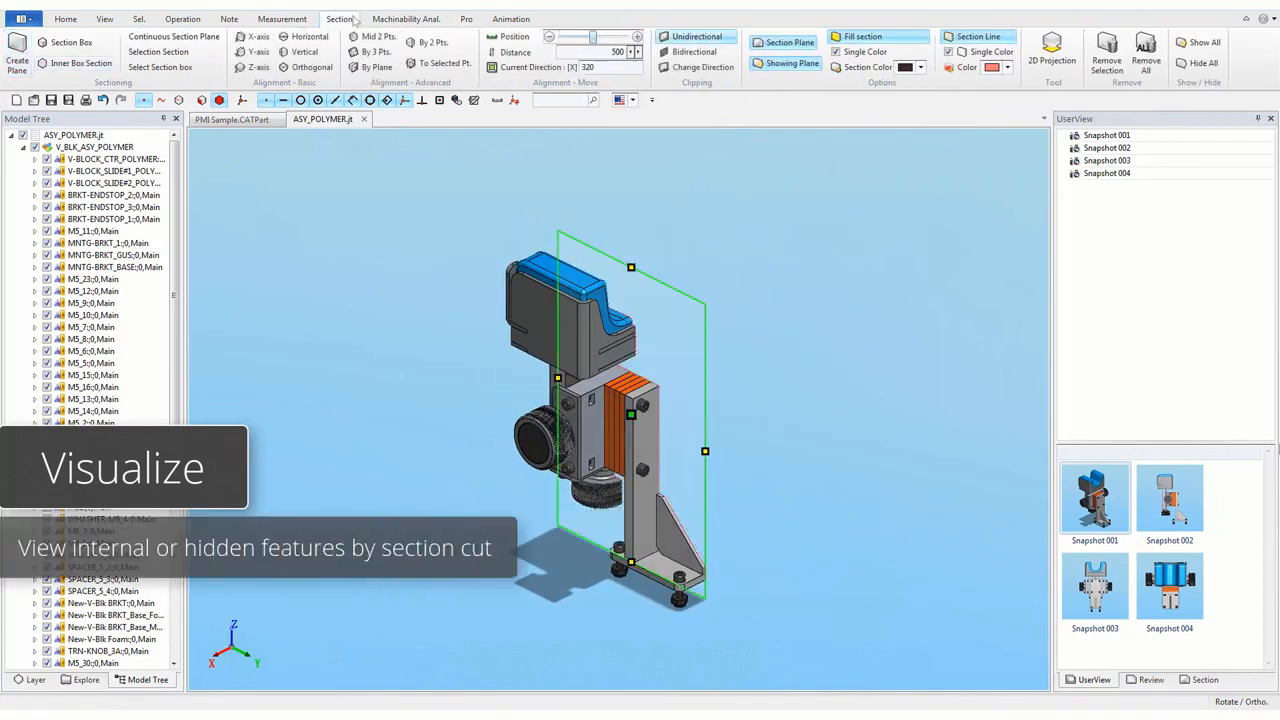
click(694, 51)
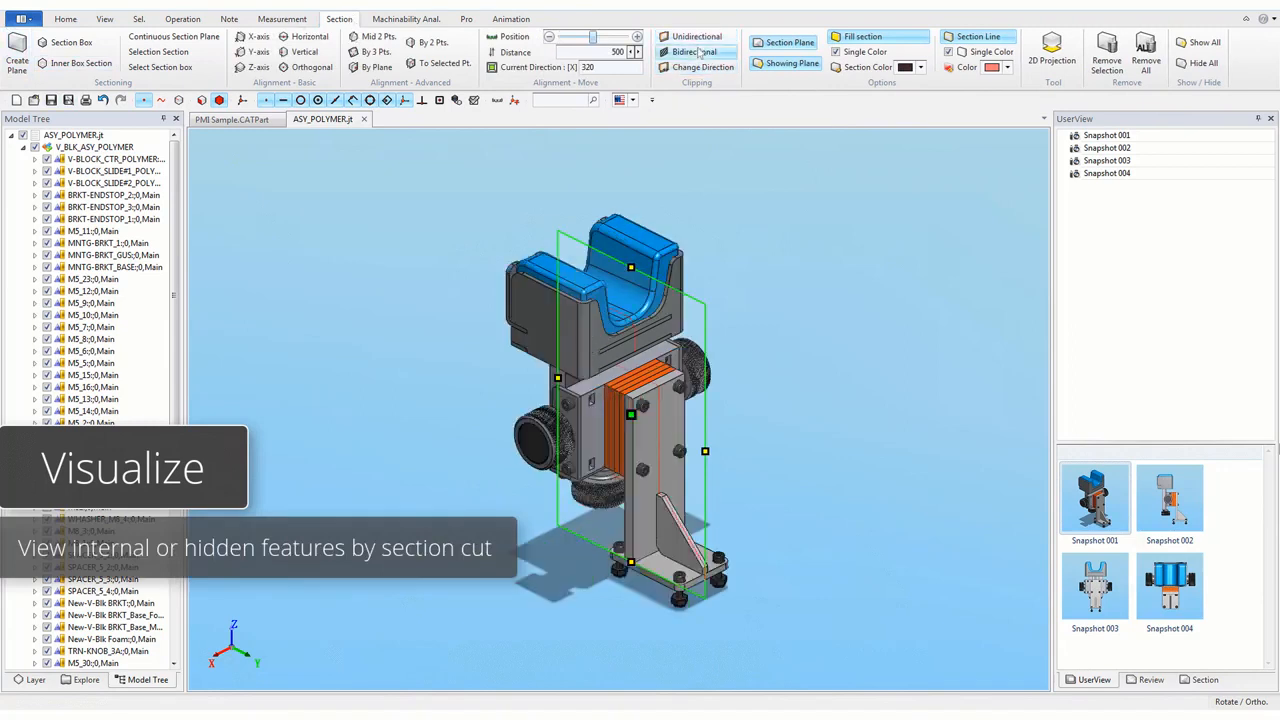
click(1052, 55)
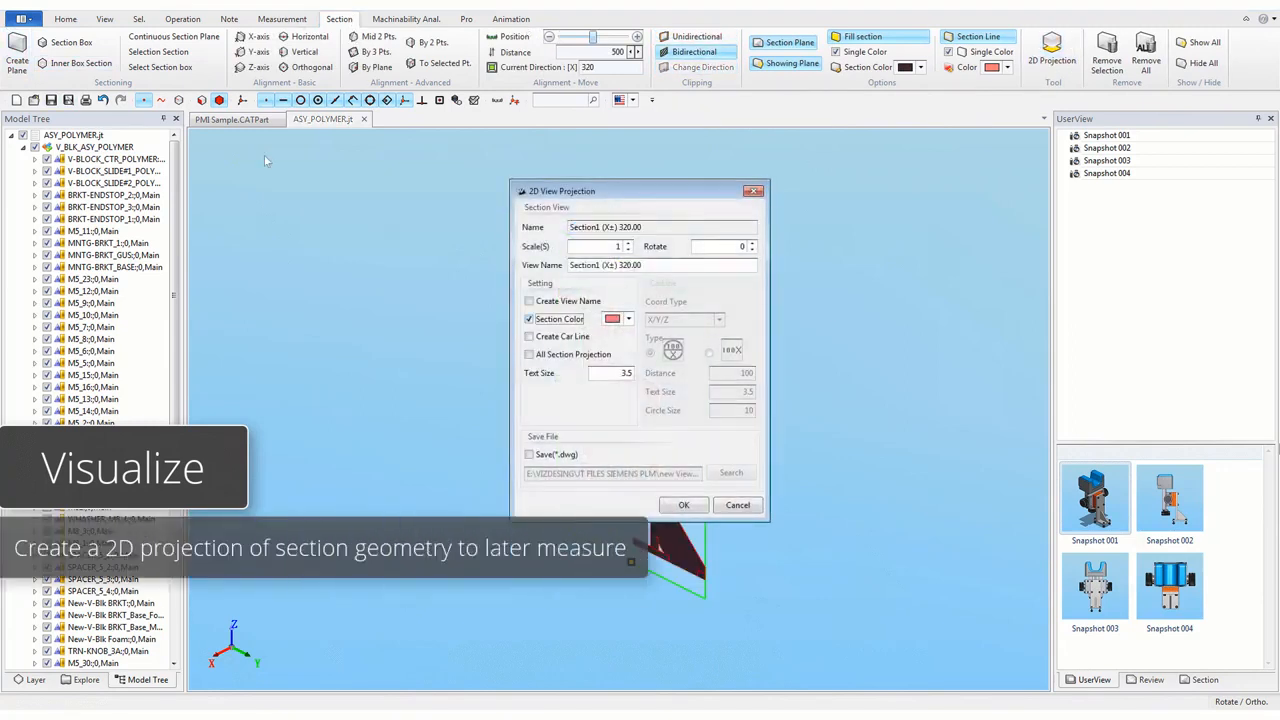
click(529, 454)
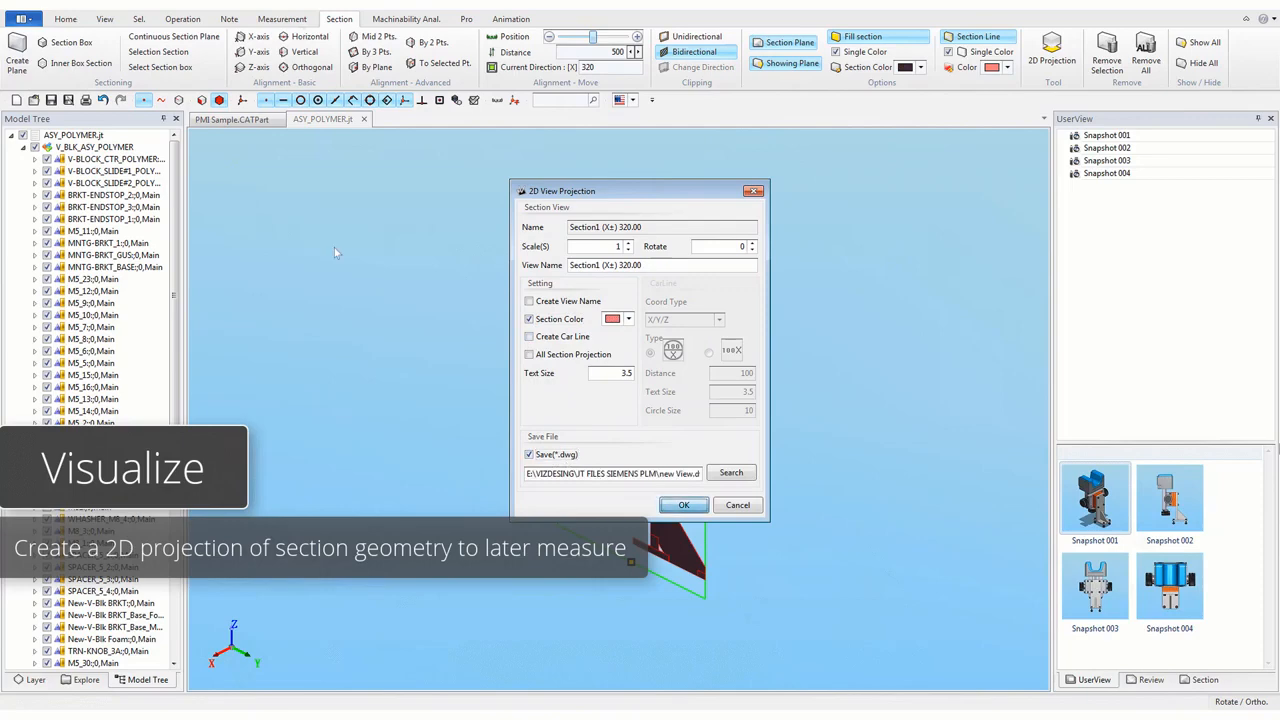
click(683, 504)
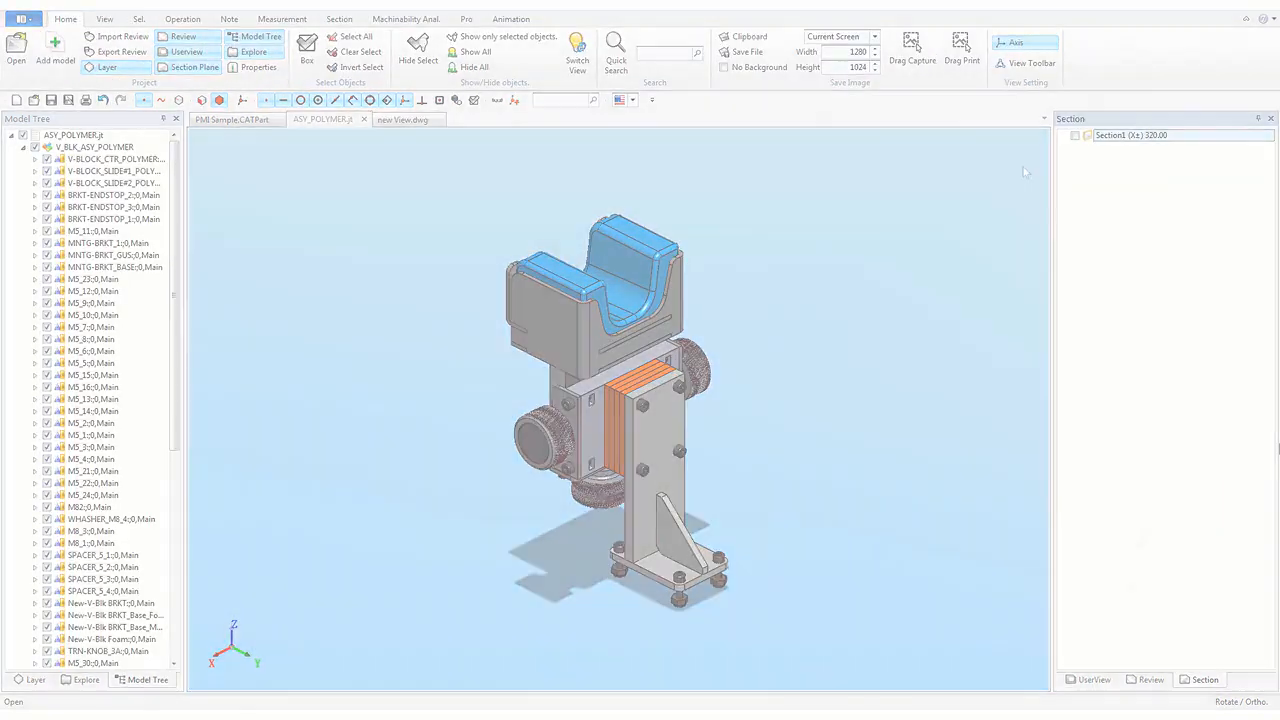
- Add a cloud markup note reading 'Check foam seat part' to the assembly
click(229, 28)
text(Check foam)
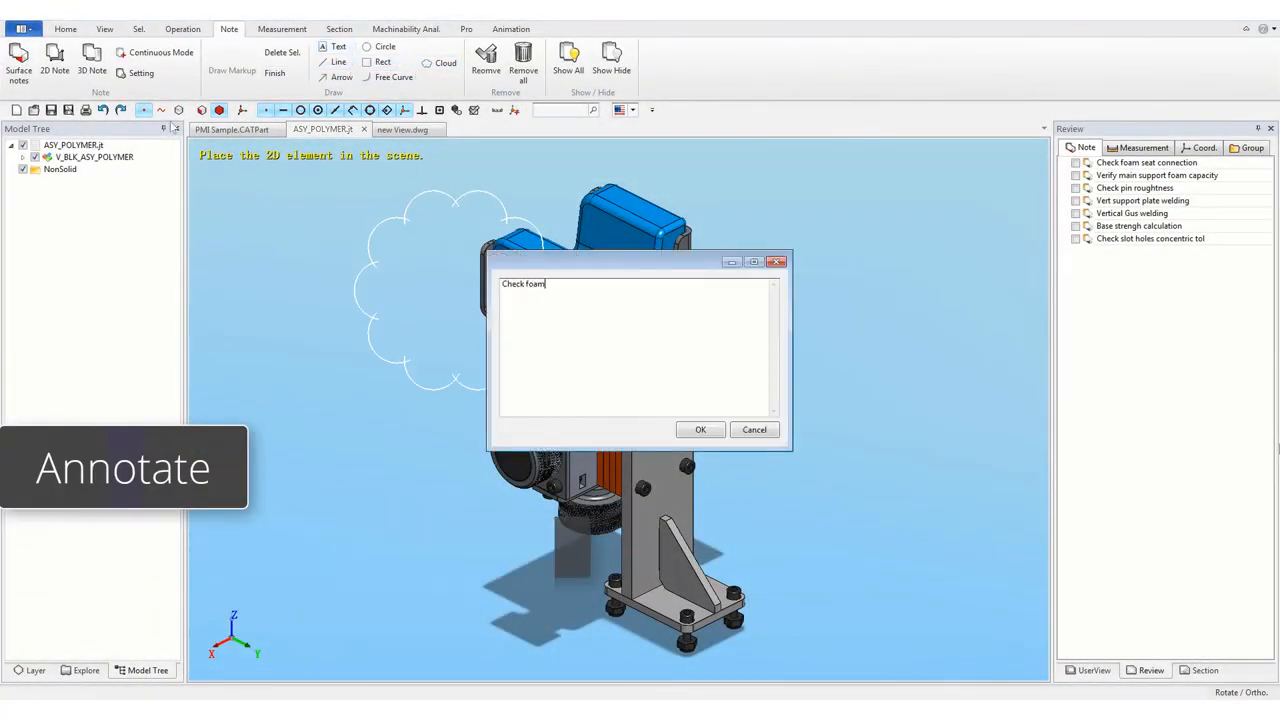
click(700, 429)
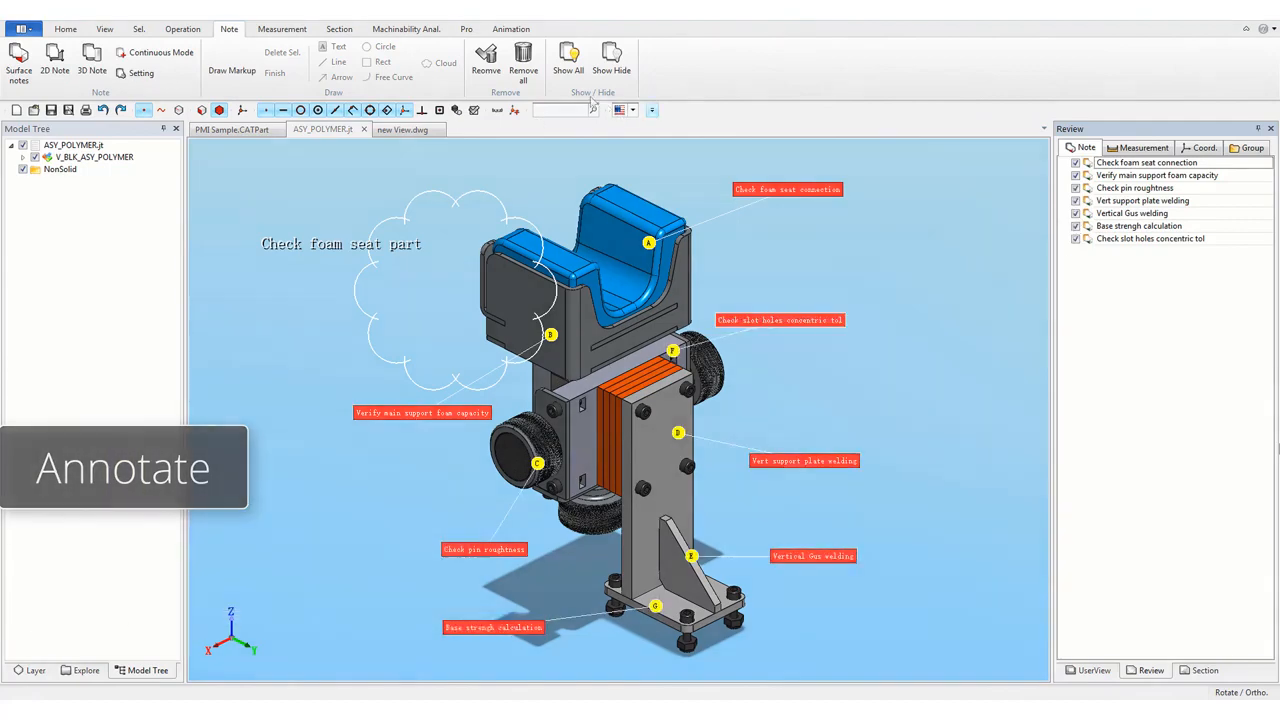
click(281, 28)
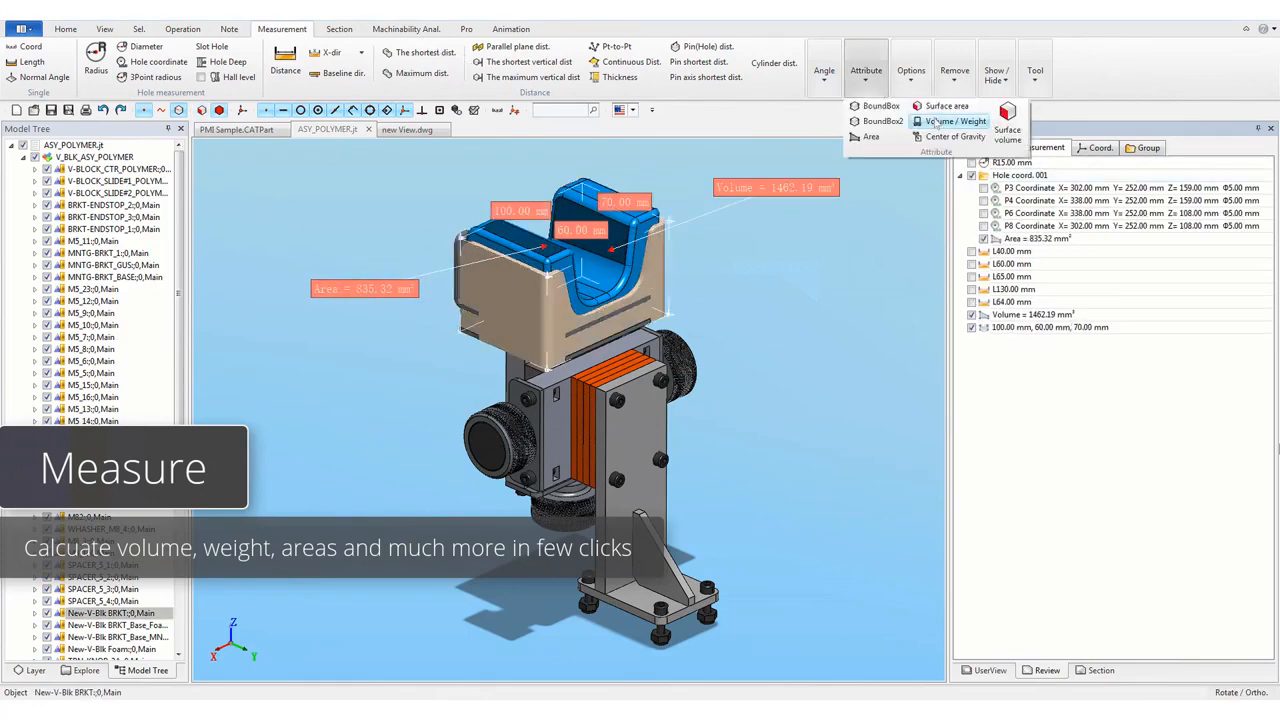
- Calculate the foam seat's volume and weight with Attribute > Volume/Weight
click(955, 136)
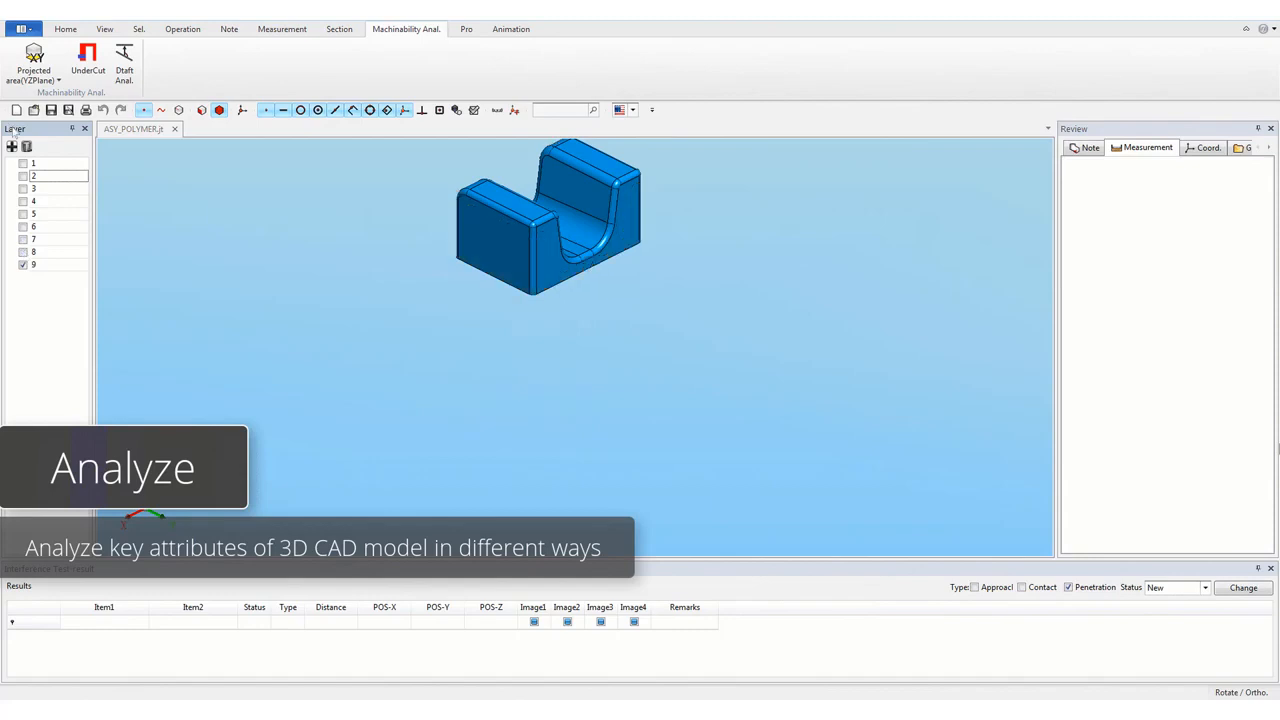
- Zoom in and measure the foam seat's projected areas on the YZ, ZX and XY planes
drag(548, 216, 638, 473)
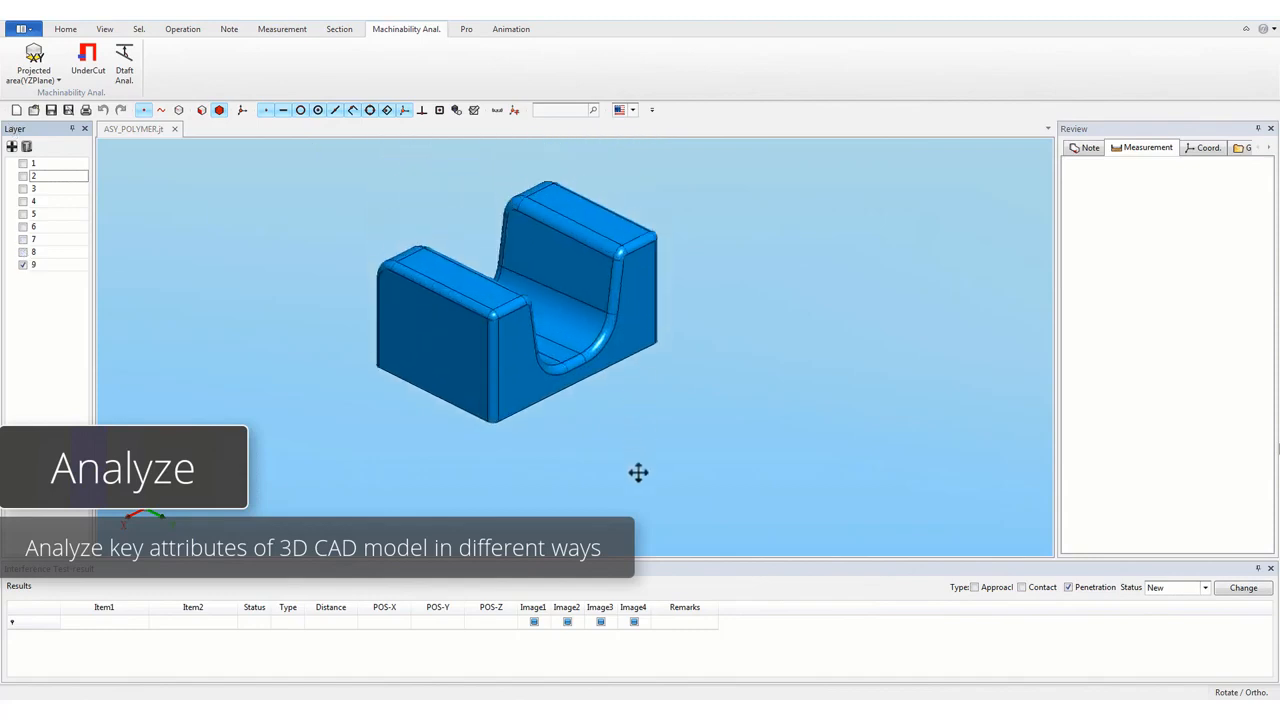
click(33, 65)
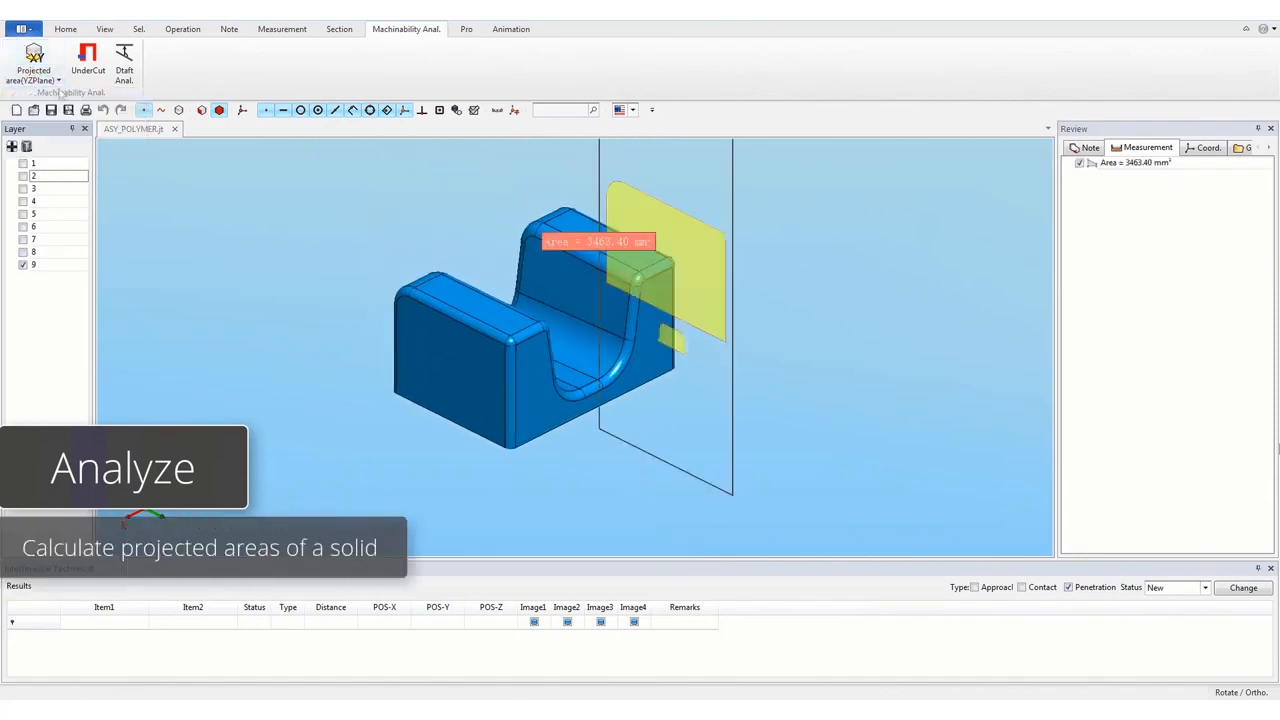
click(33, 65)
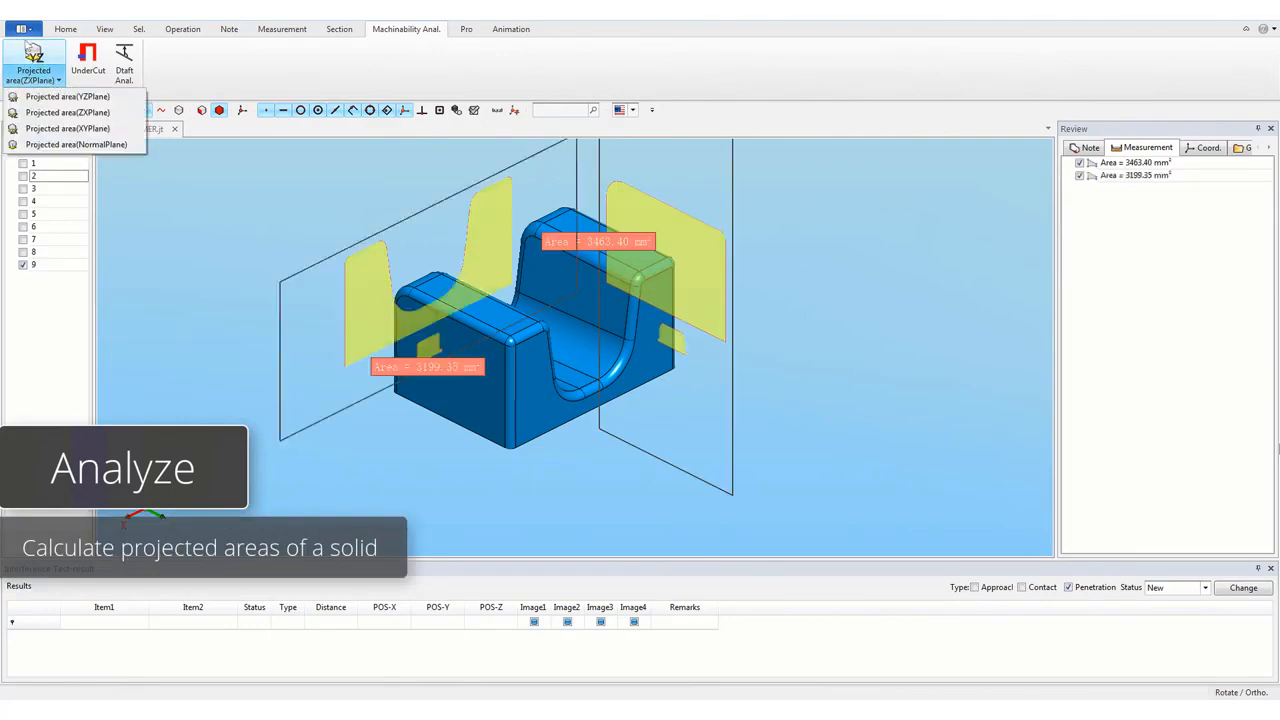
click(67, 128)
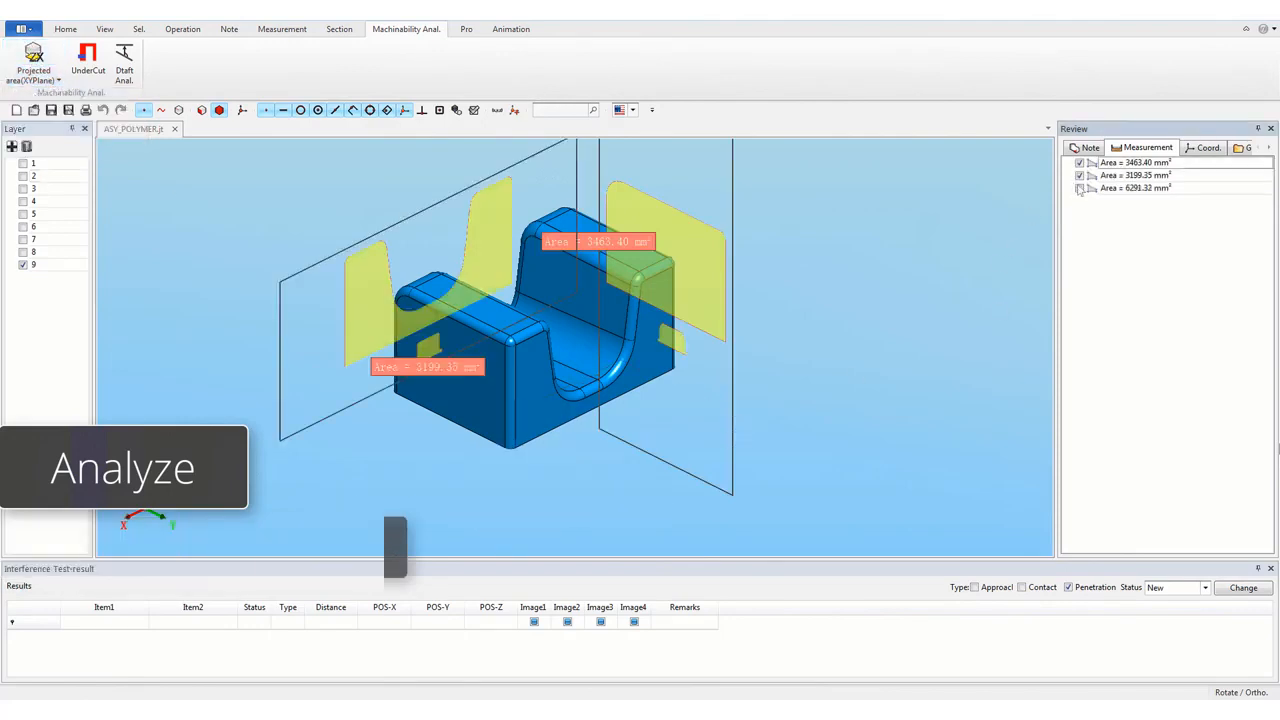
click(88, 60)
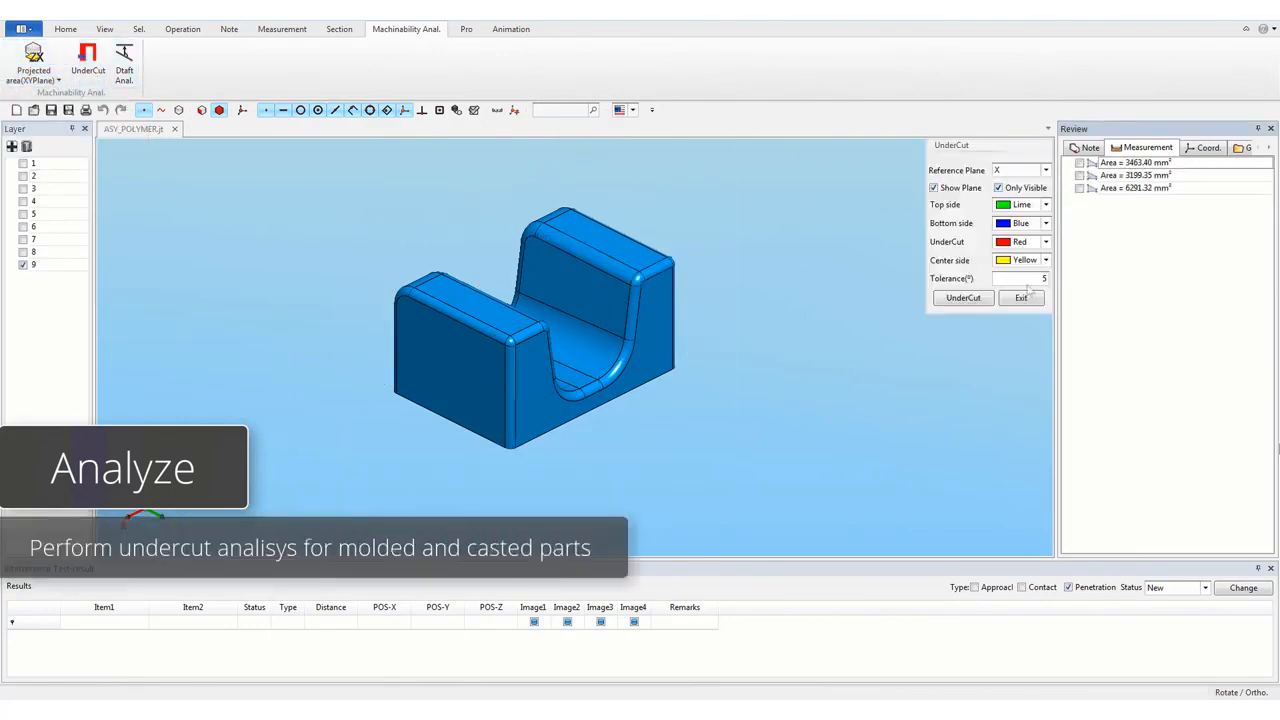
- Run undercut analysis with Z reference and draft-angle analysis, then exit
click(963, 297)
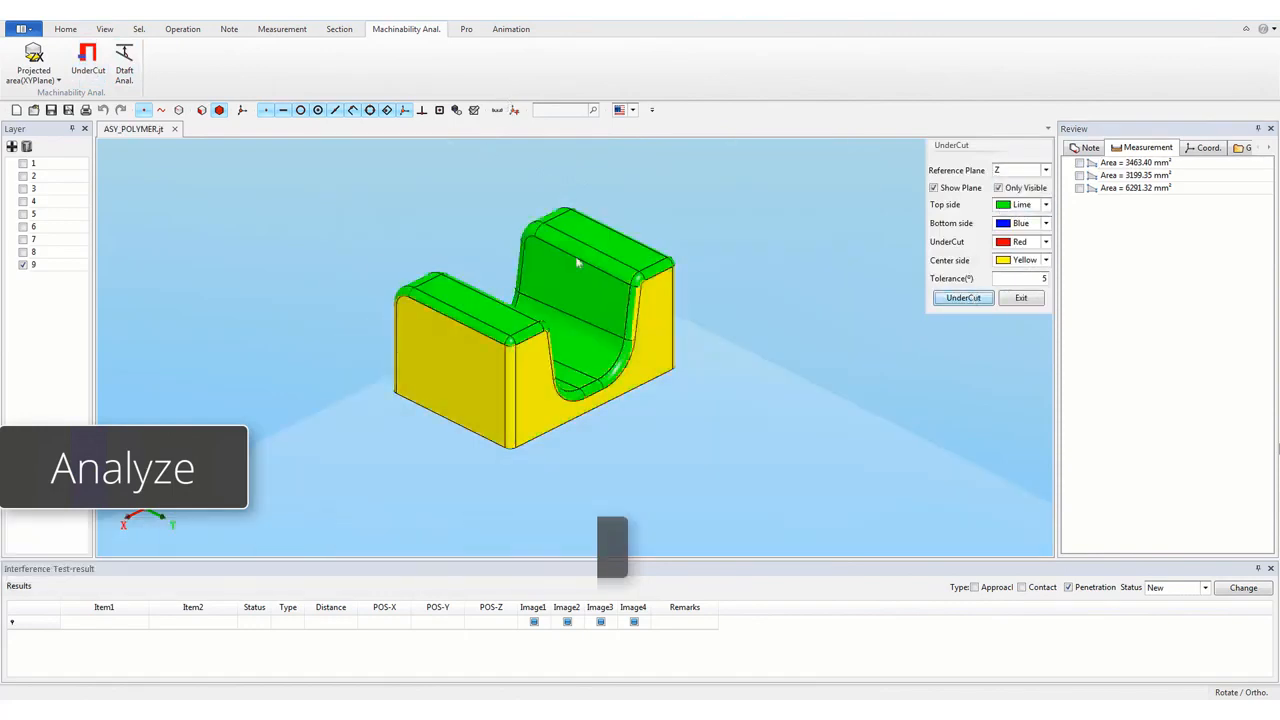
click(124, 70)
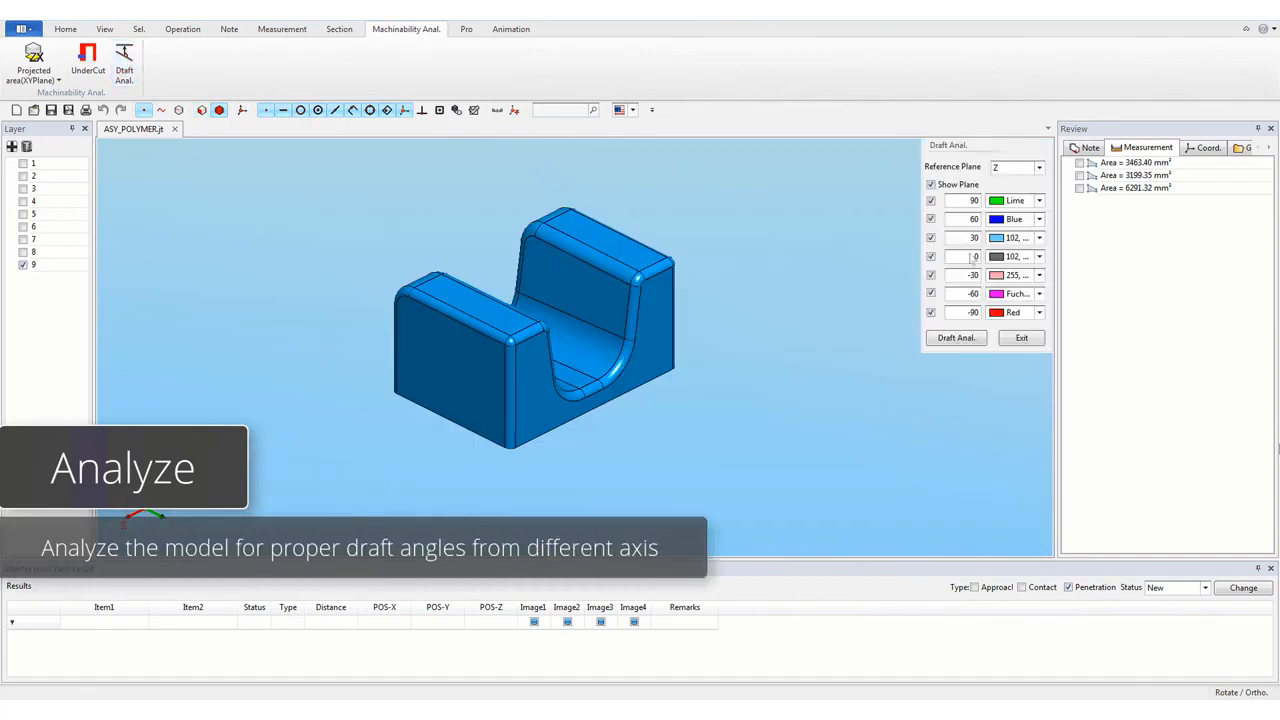
click(955, 337)
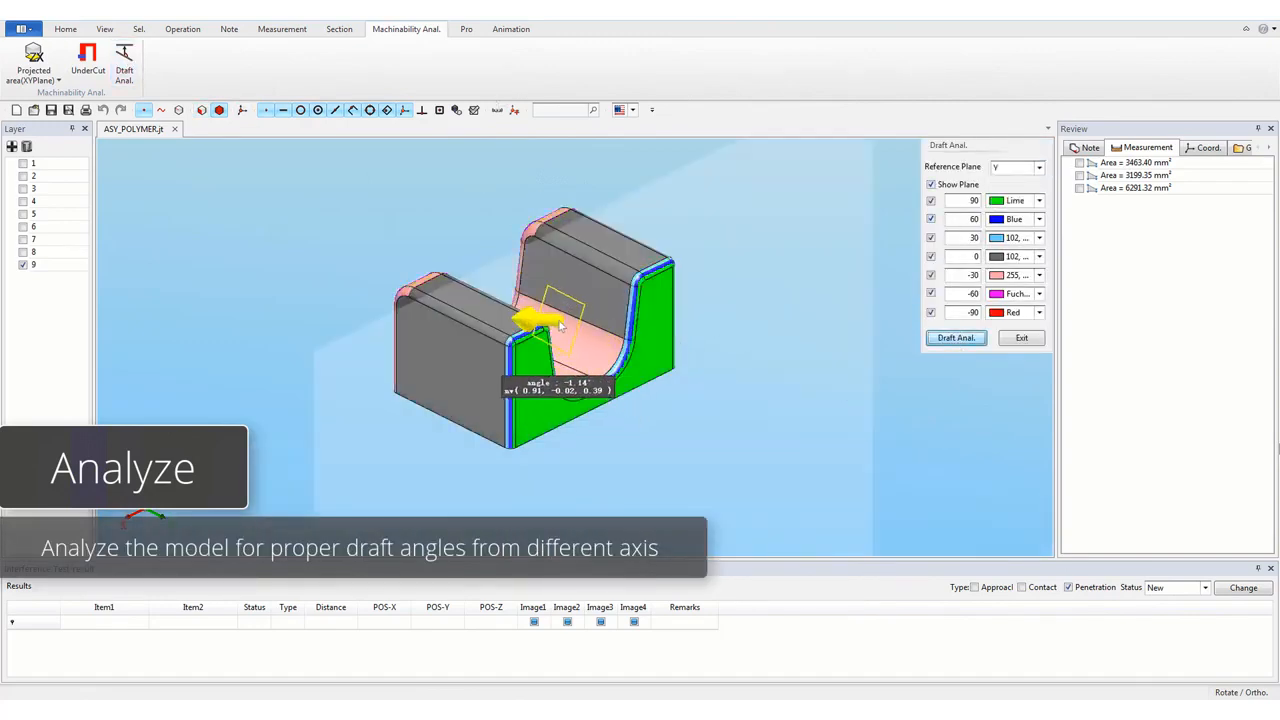
click(1021, 337)
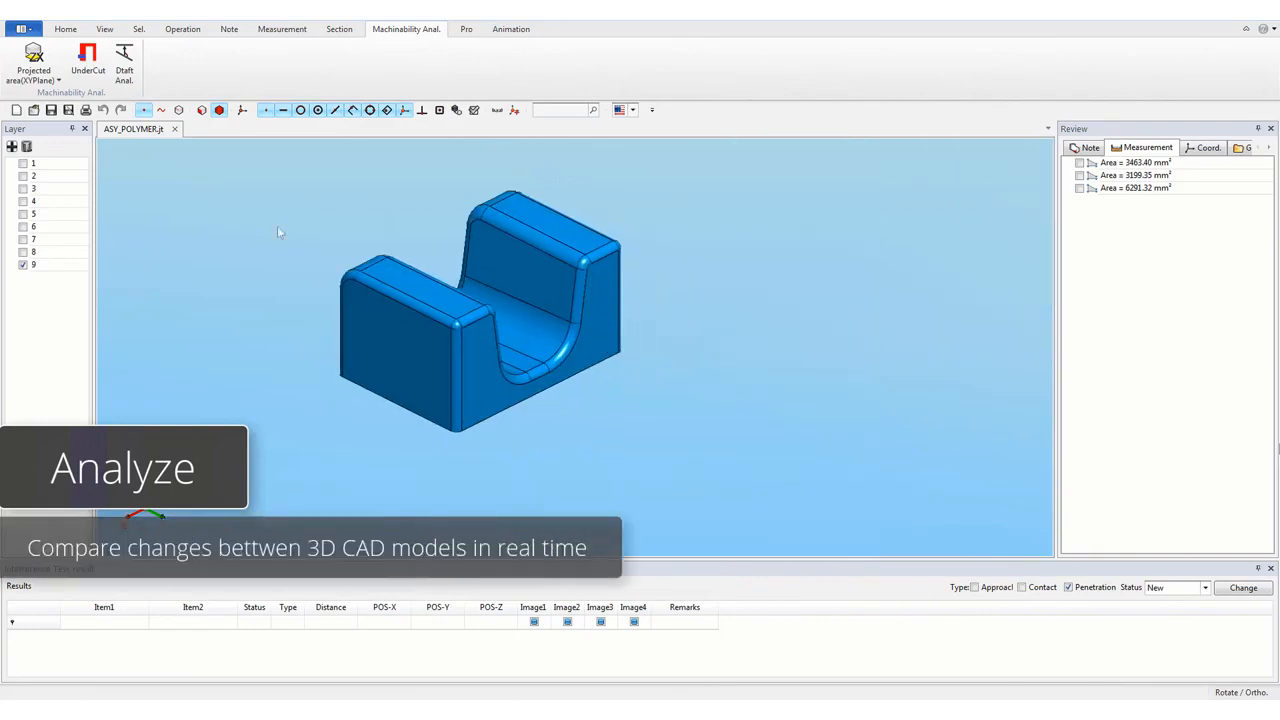
- Bring back all layers of the assembly and open 3D Multi Translation
click(465, 28)
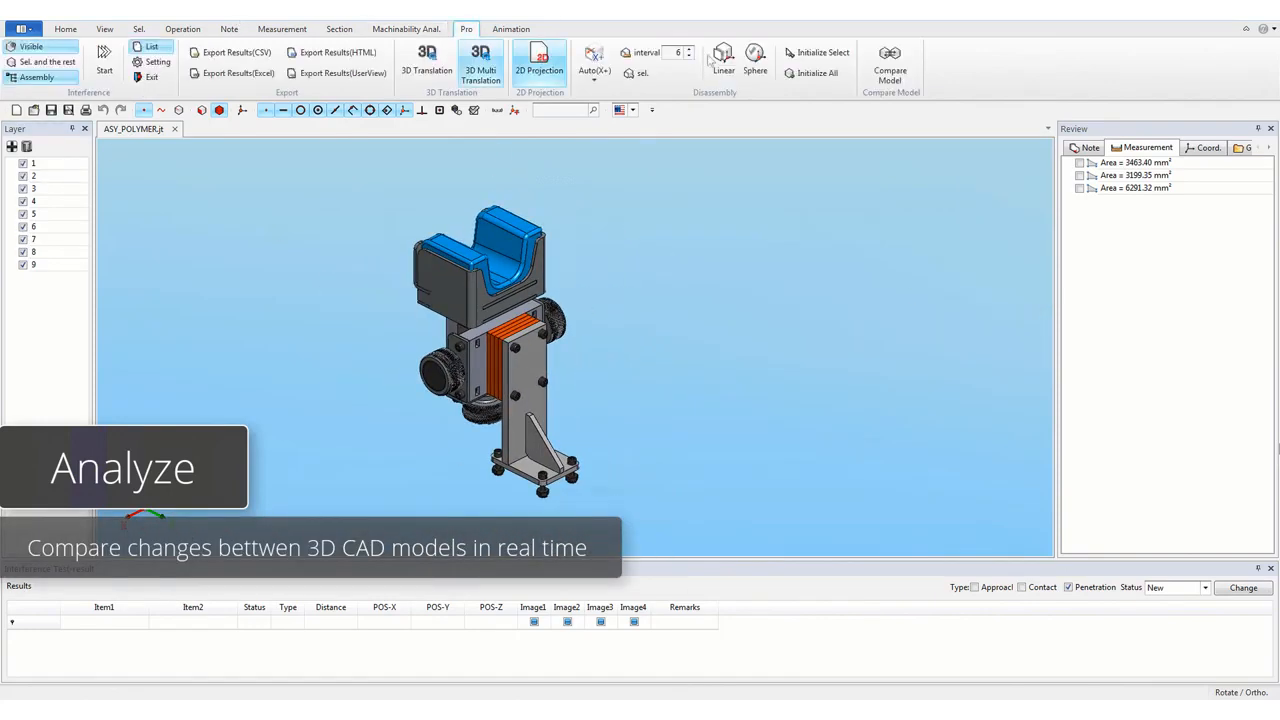
click(889, 60)
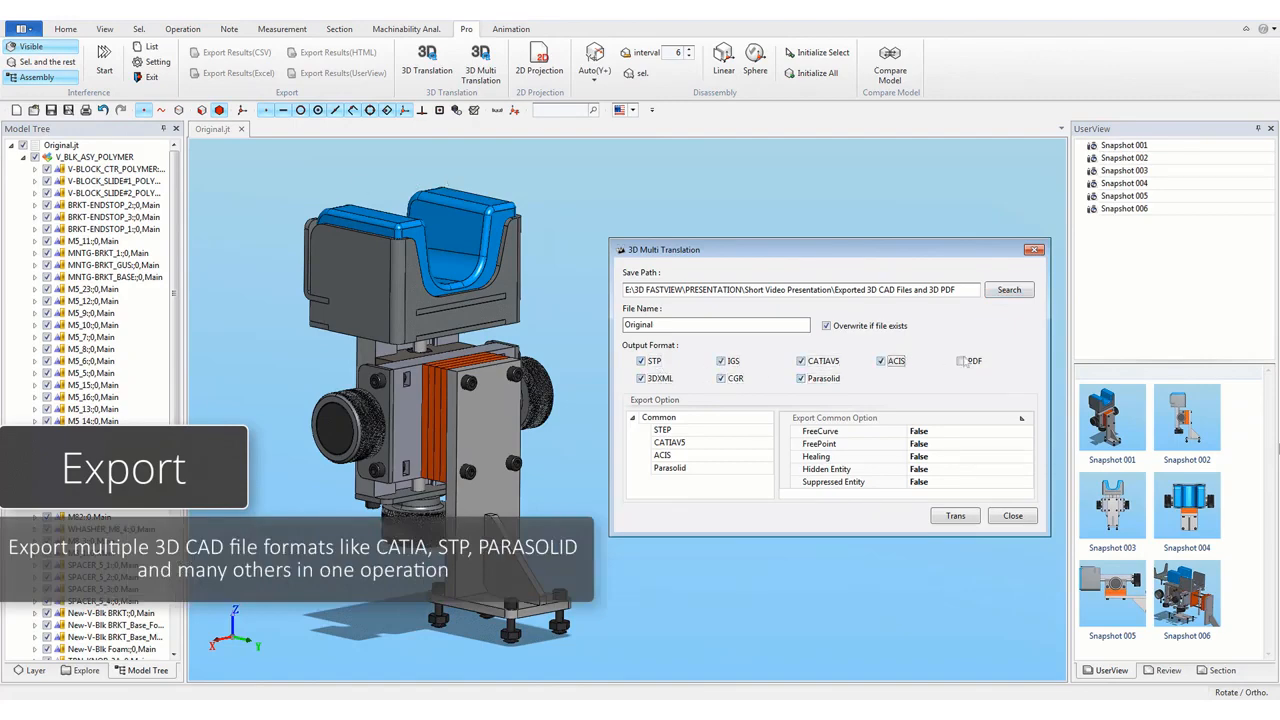
- Add PDF output, pick the CATIA V5 export version, and change the 3D PDF rendering mode
click(961, 360)
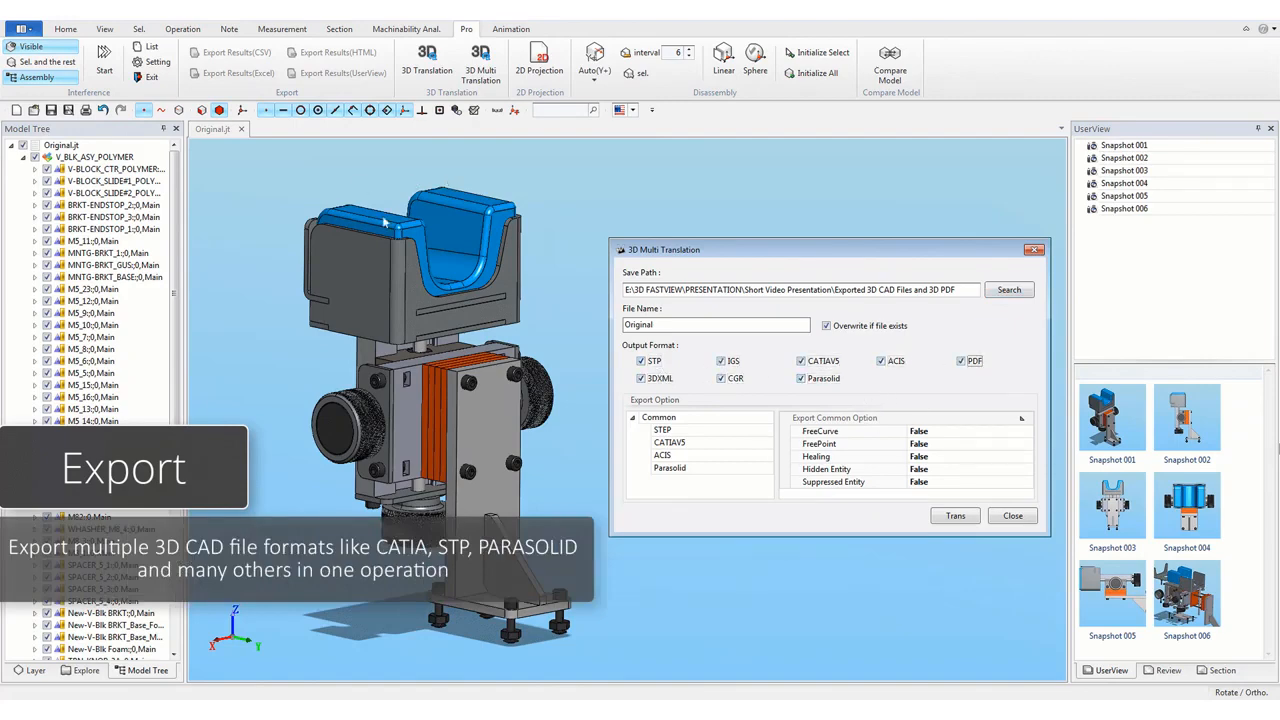
click(662, 430)
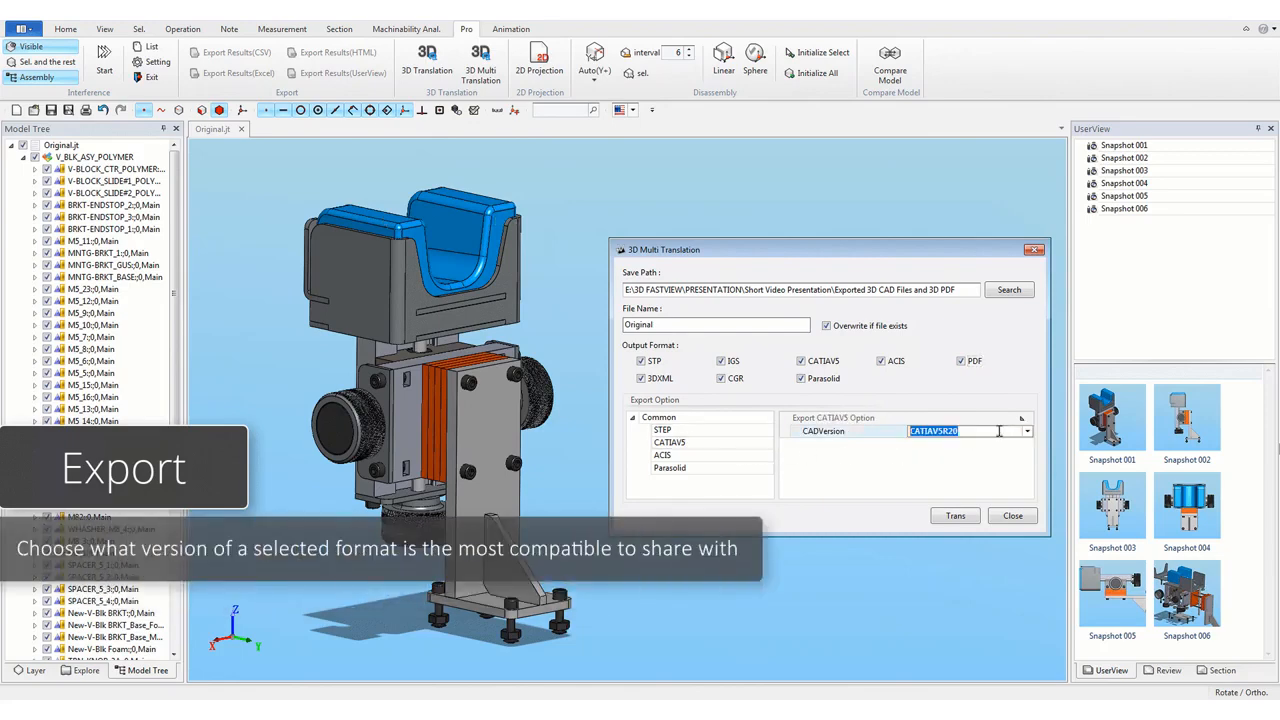
click(1026, 431)
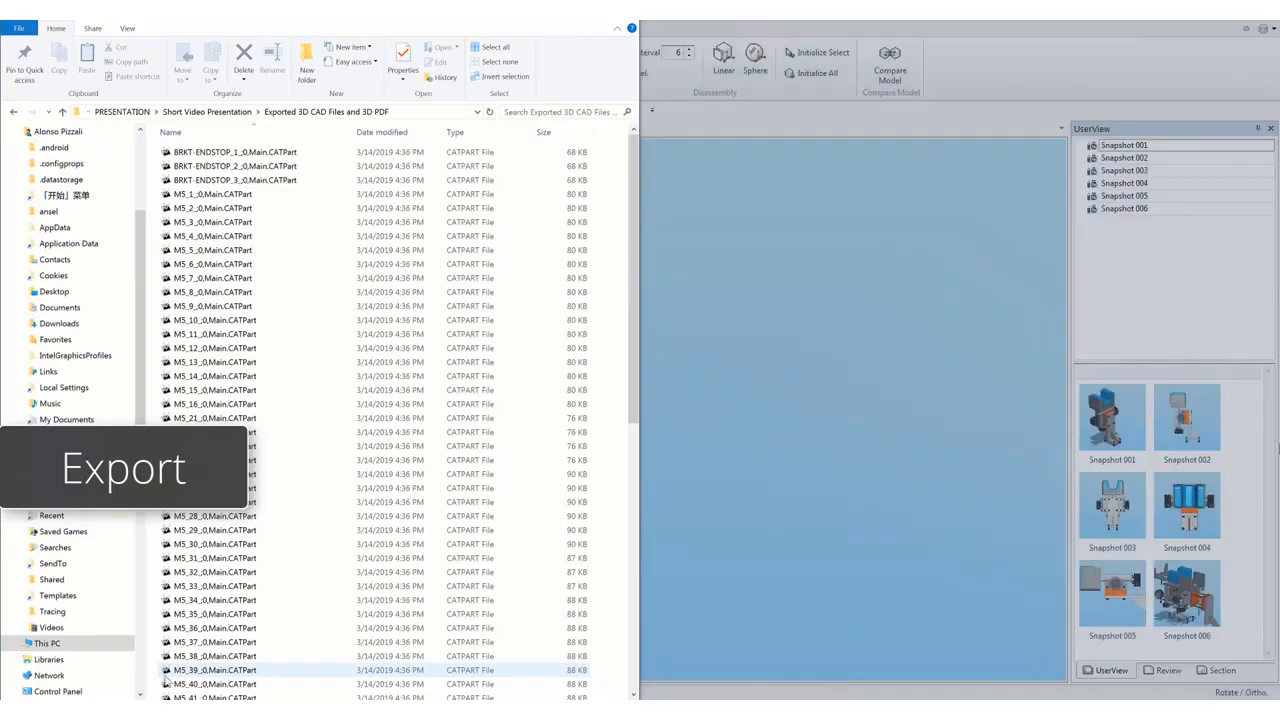
scroll(down, 3)
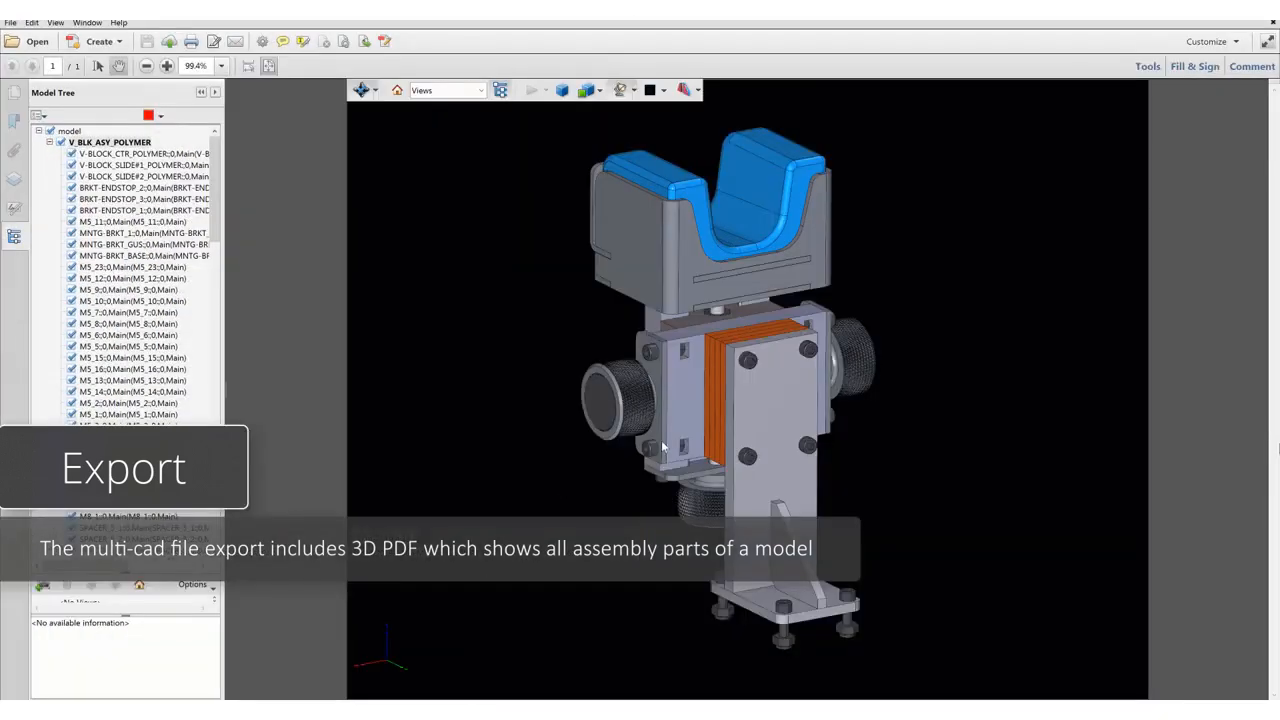
click(588, 90)
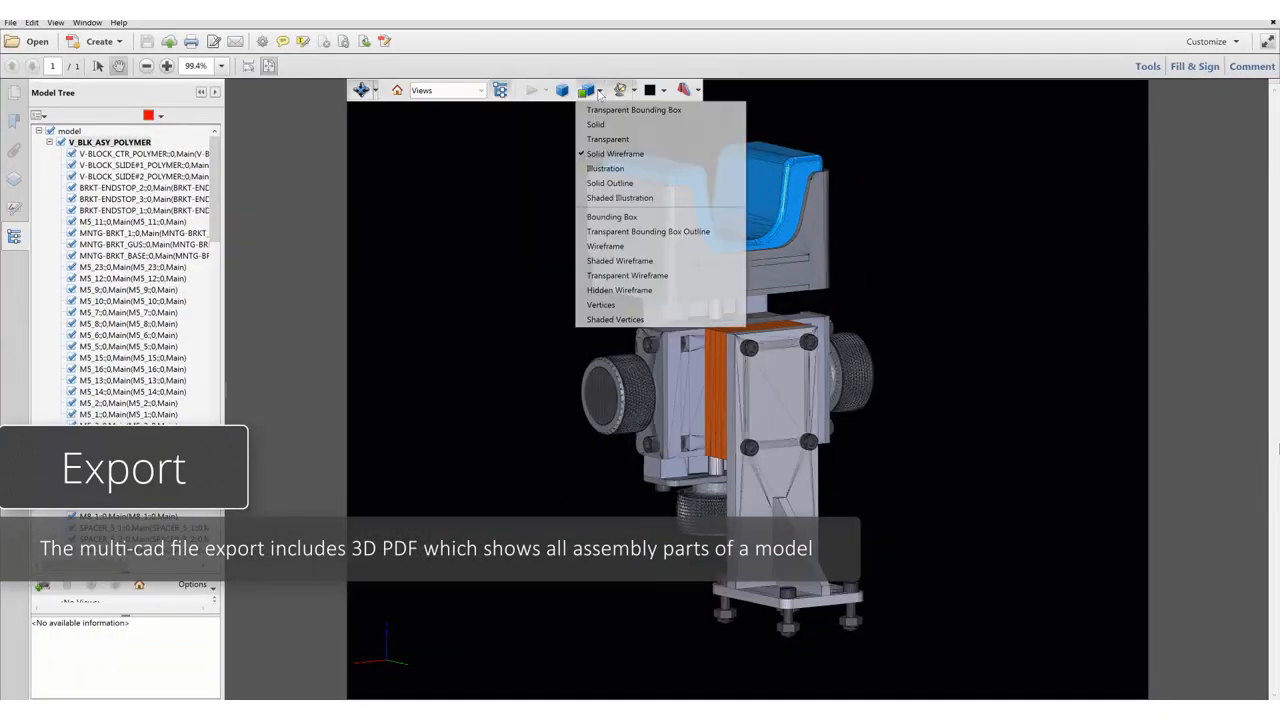
click(595, 124)
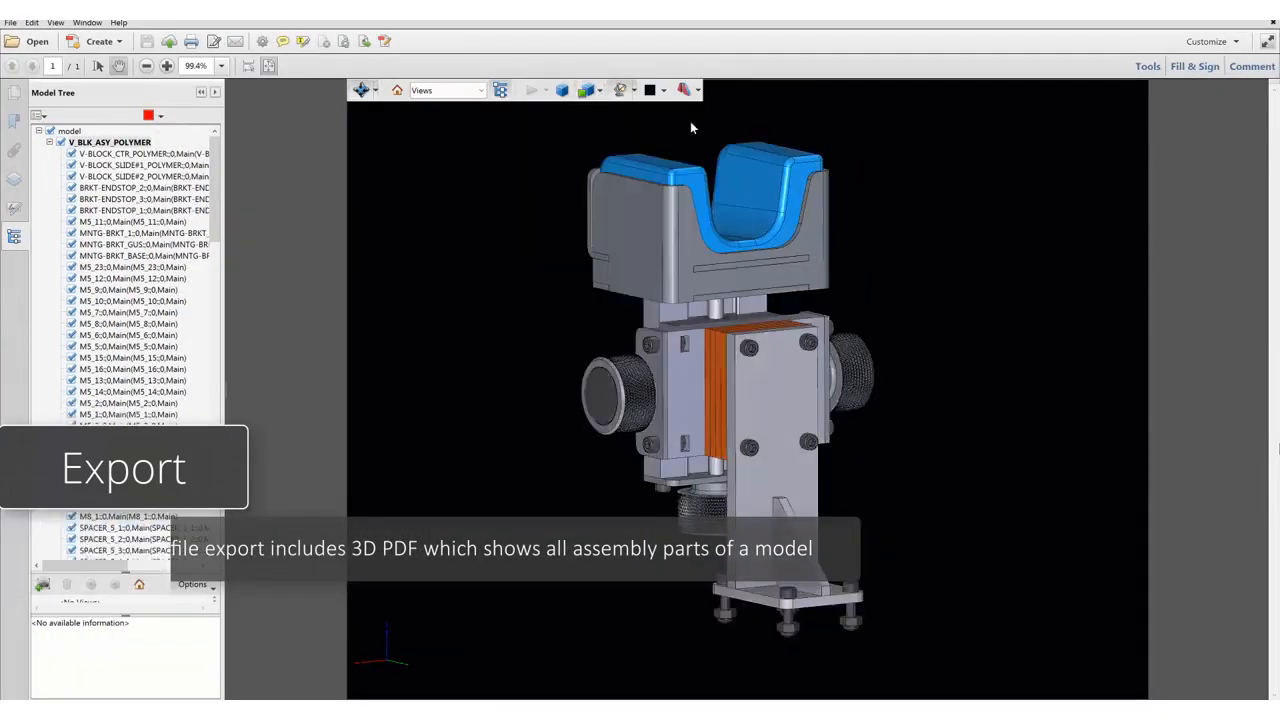